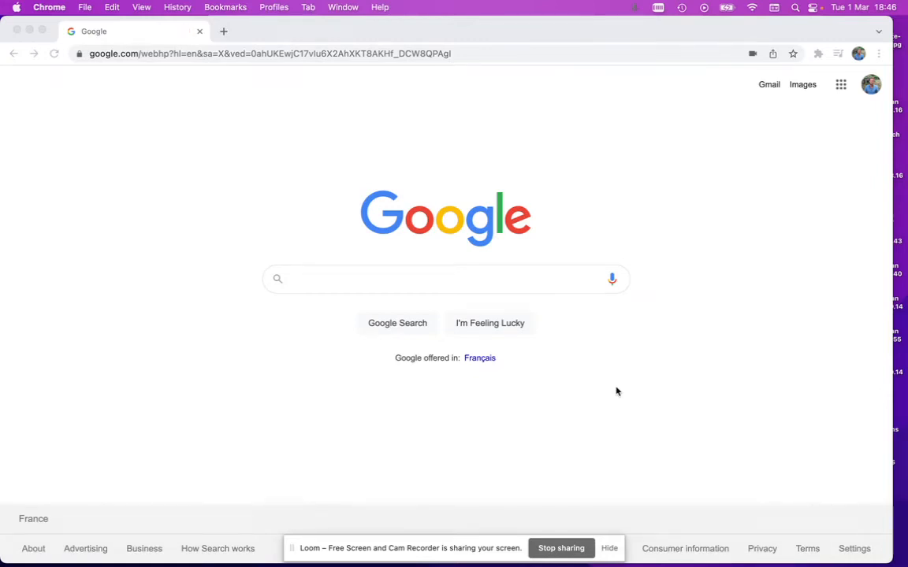
mouse_move(640, 340)
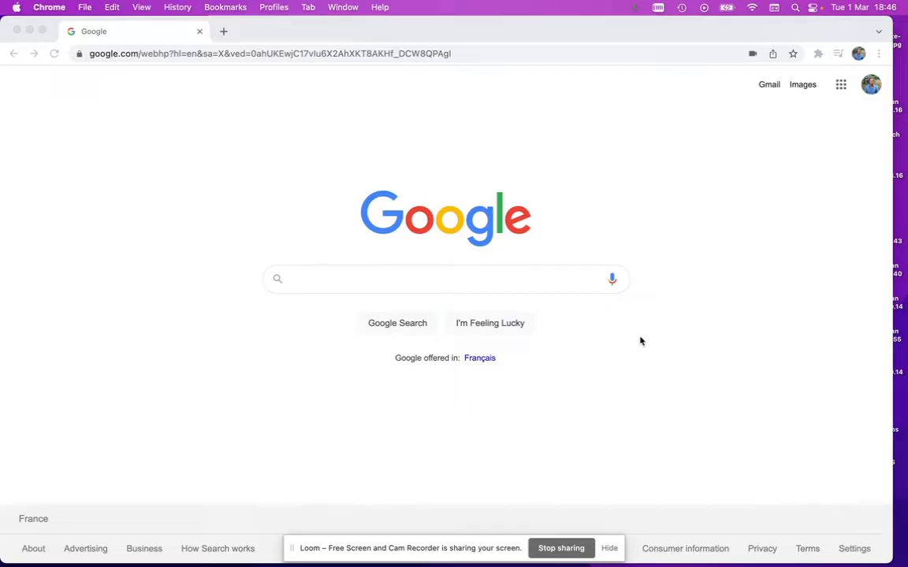
mouse_move(704, 289)
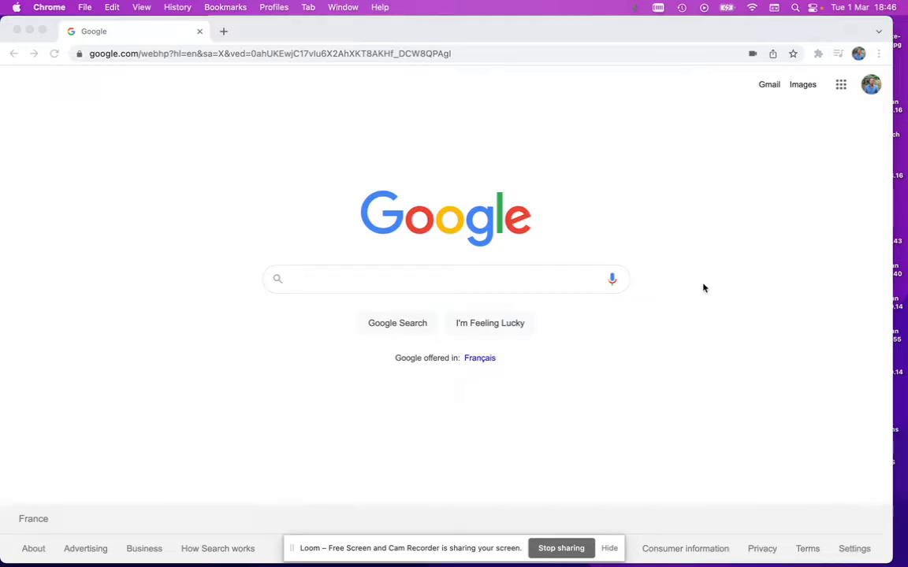
mouse_move(822, 53)
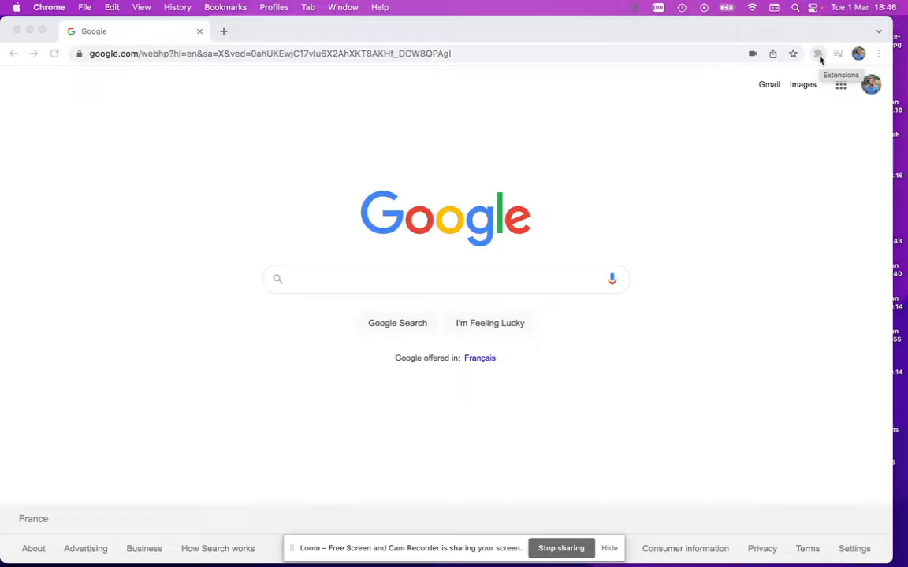
- Pin the refoorest extension from the Extensions menu and close the list
left_click(821, 50)
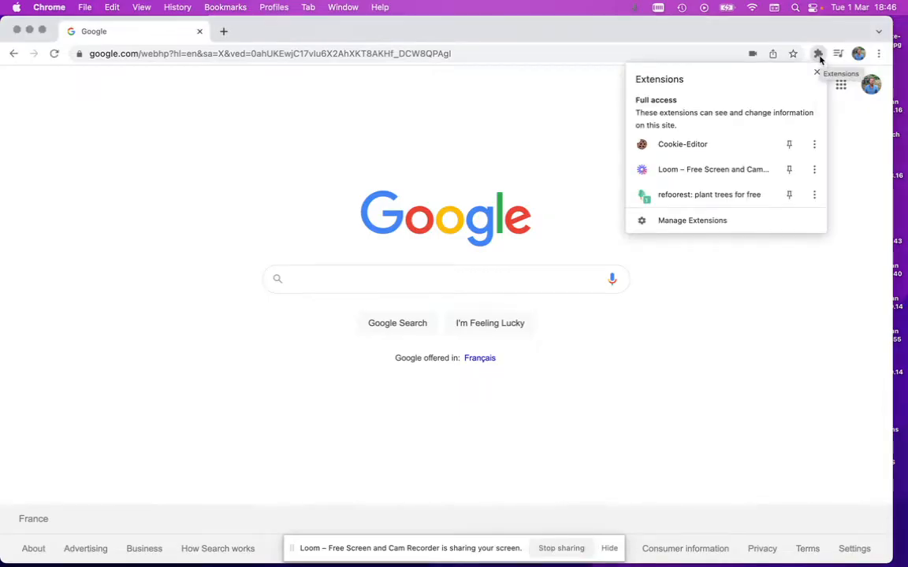
mouse_move(788, 195)
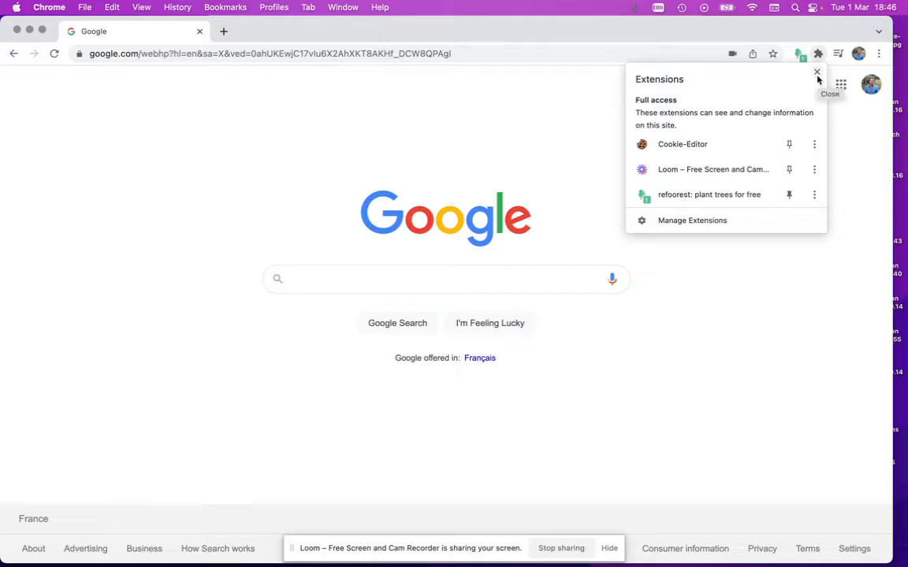
left_click(817, 72)
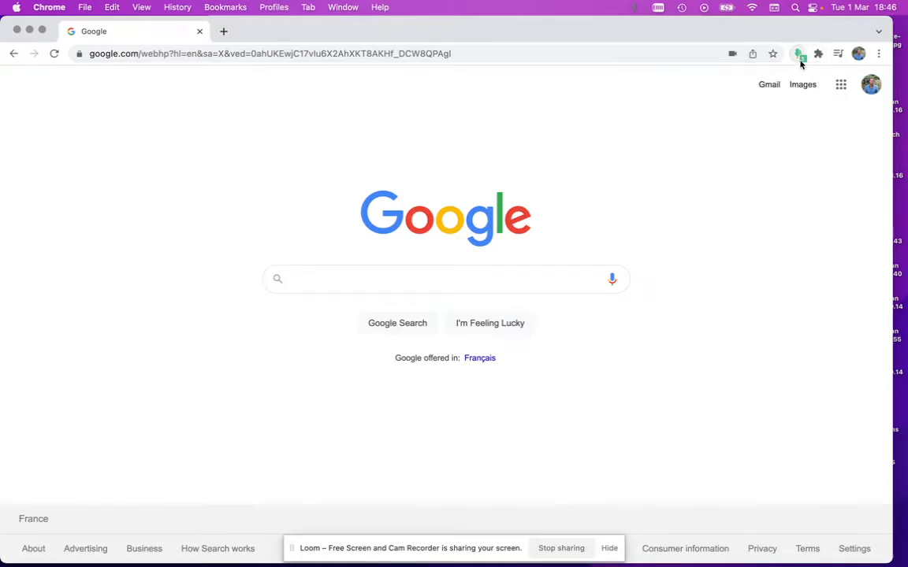
mouse_move(801, 54)
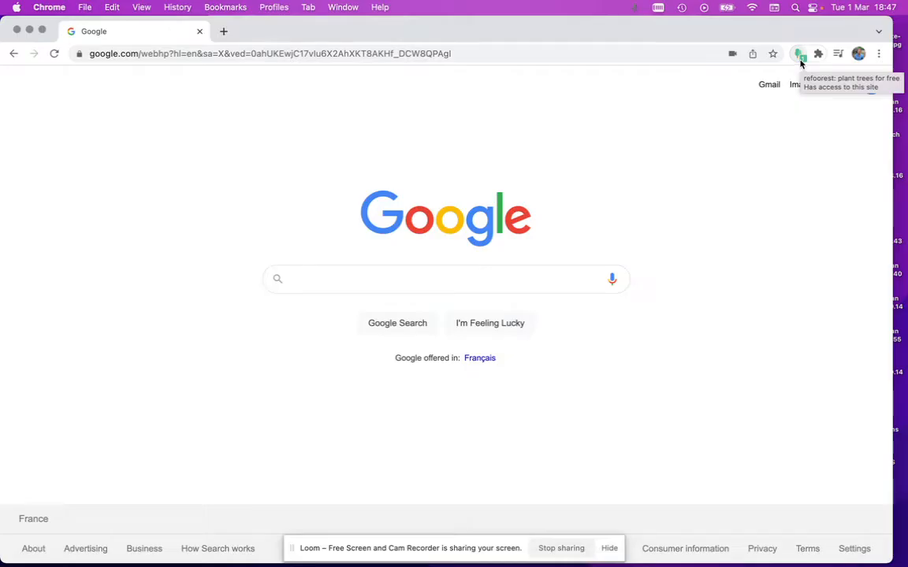
left_click(799, 54)
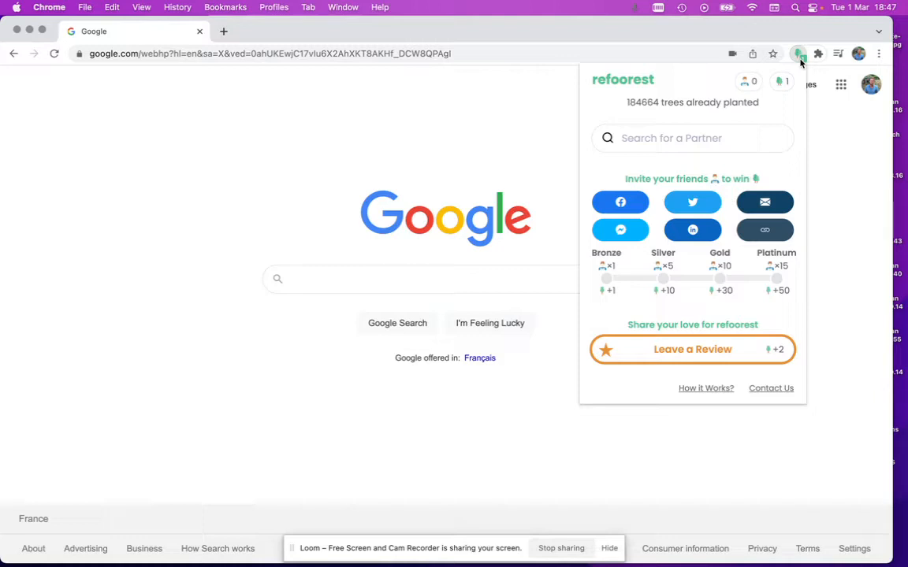
mouse_move(776, 115)
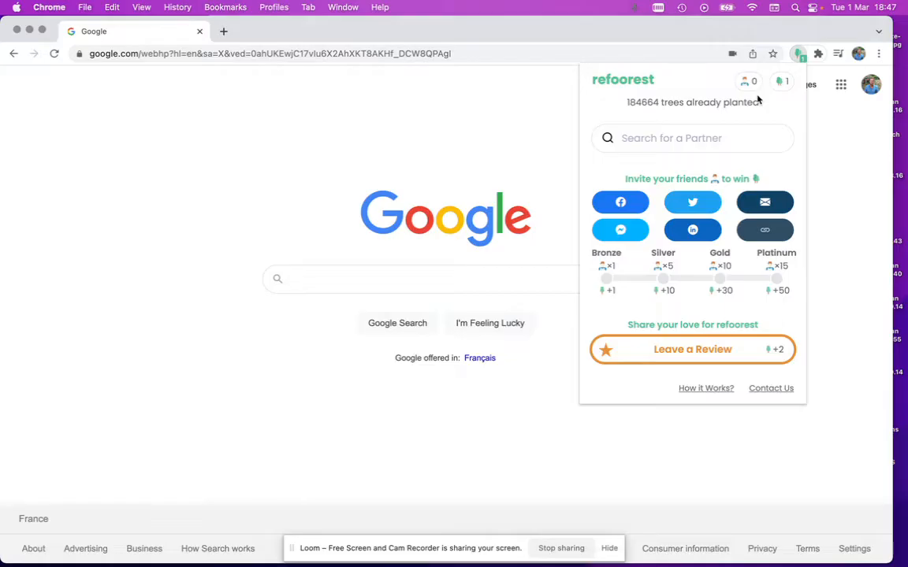
mouse_move(700, 97)
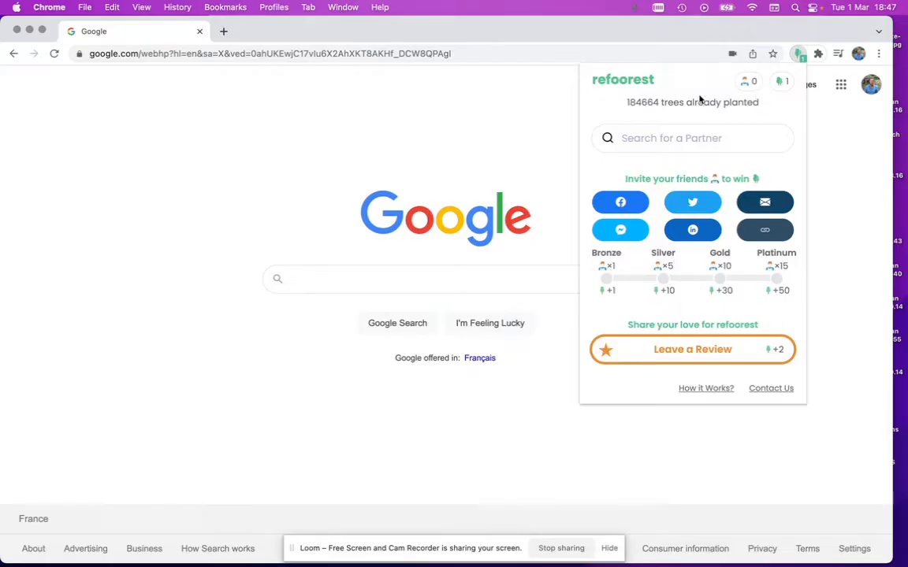
mouse_move(601, 187)
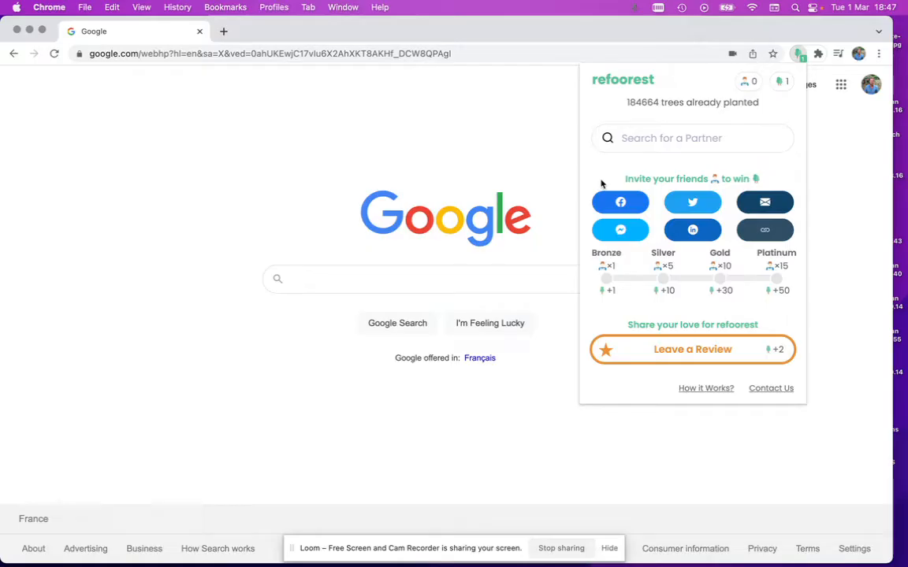
mouse_move(674, 224)
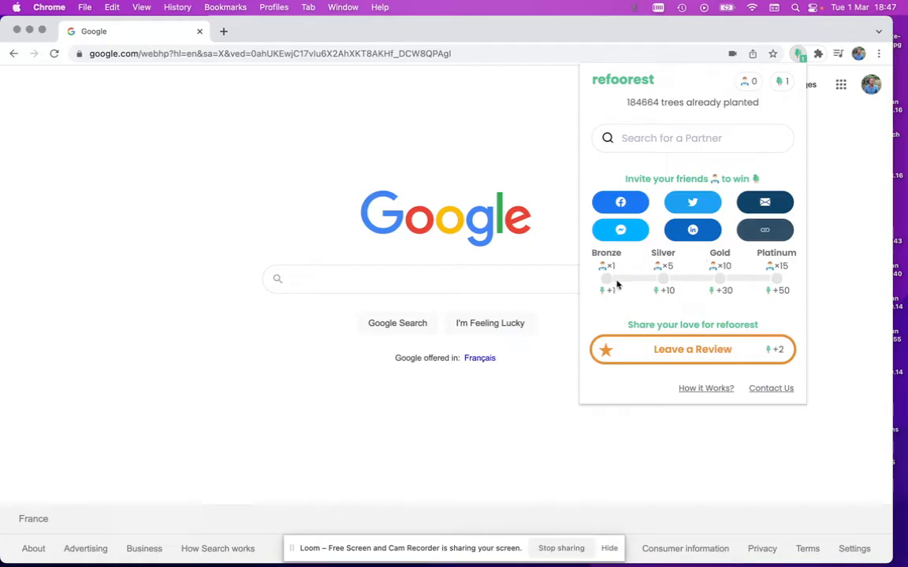
mouse_move(656, 284)
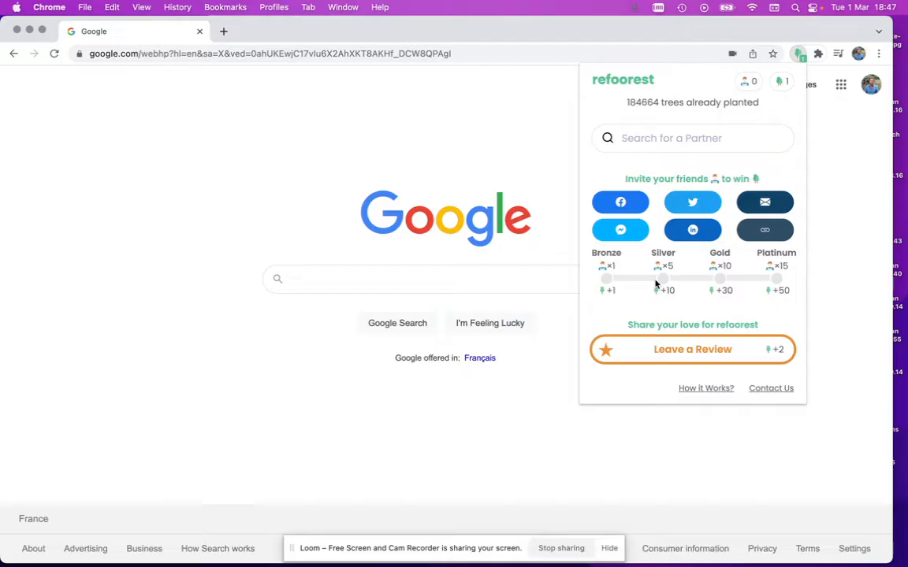
mouse_move(686, 296)
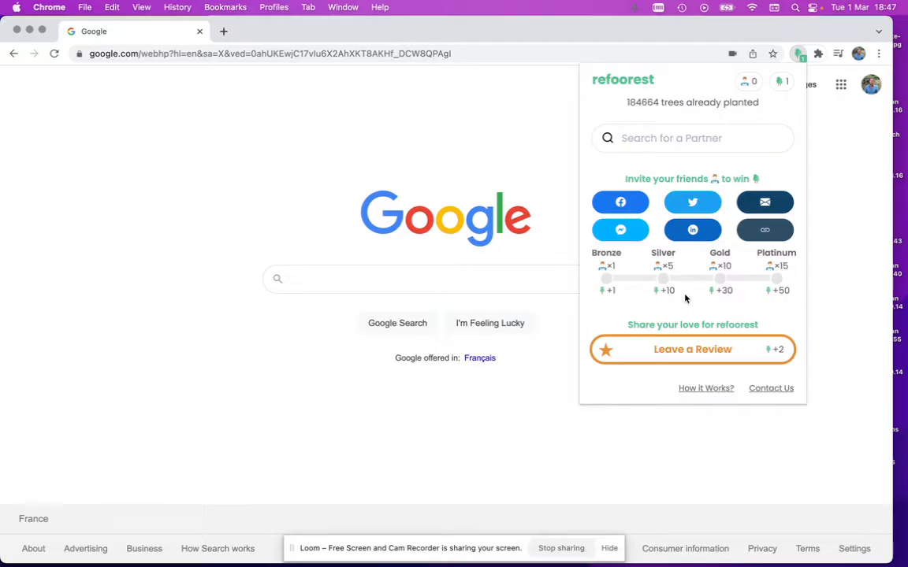
left_click(692, 138)
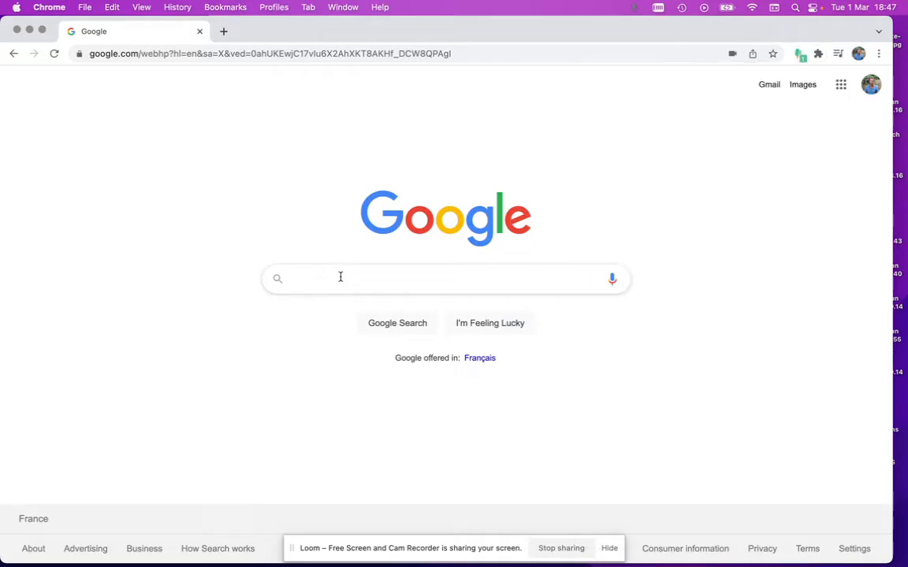
- Search Google for 'cheap hotel barcelona'
left_click(339, 279)
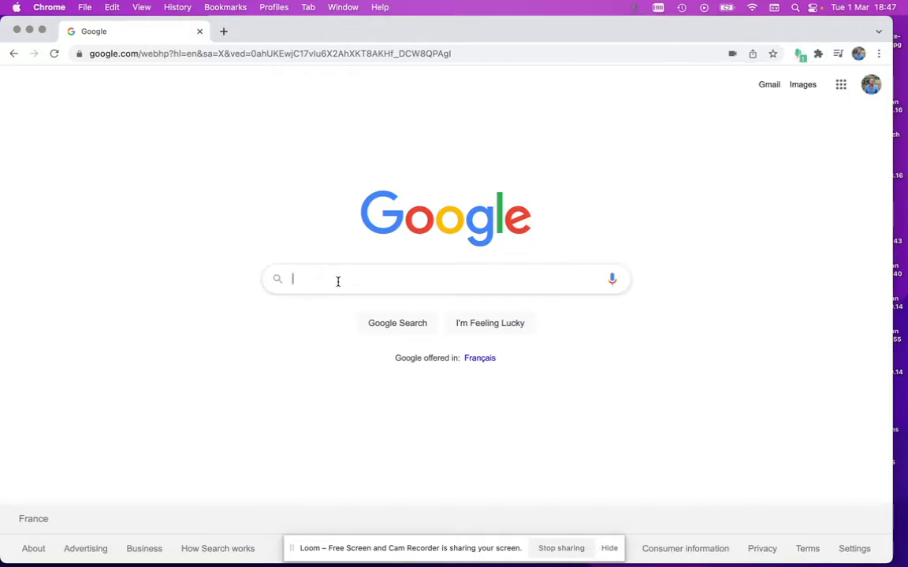
type("cheap hotel barcelona")
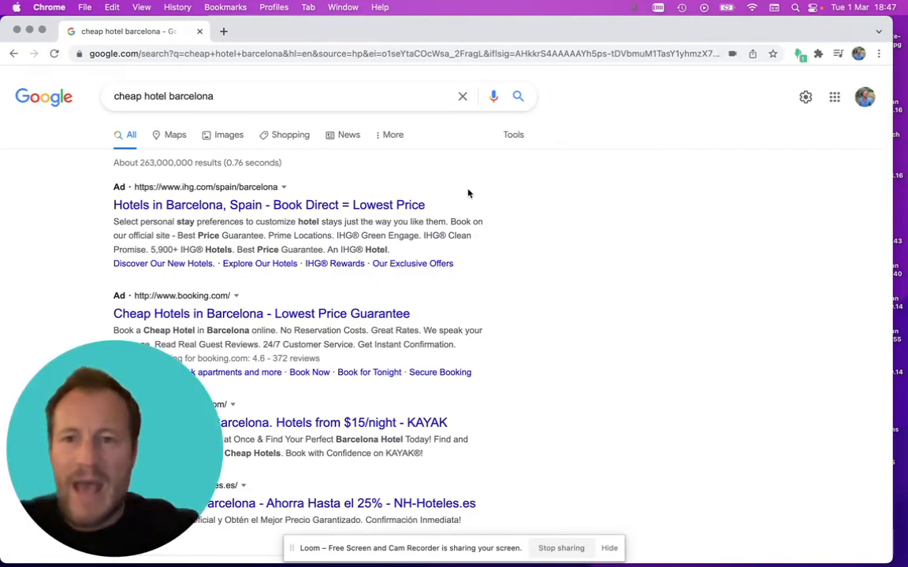
- Scroll down the results to the refoorest plant-trees bar above the lastminute.com result
scroll("down", 3)
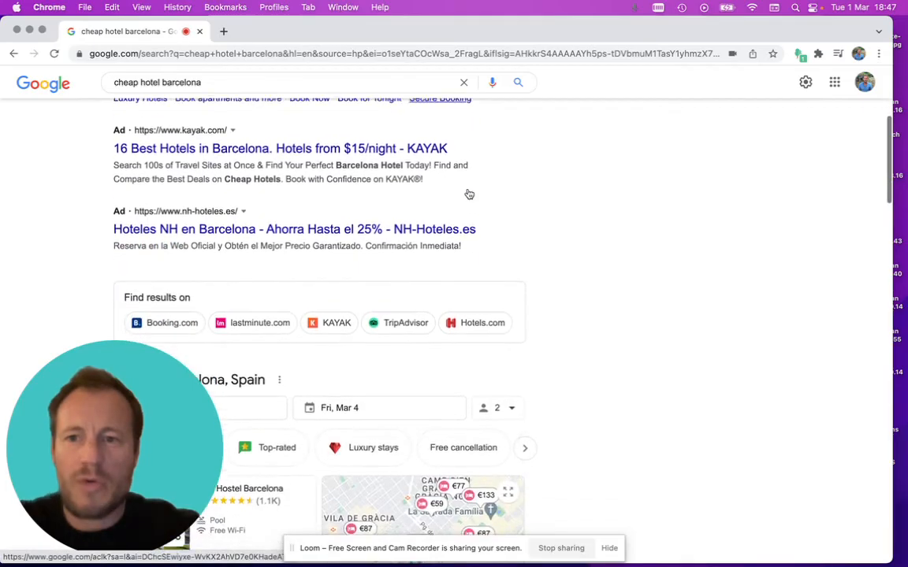
scroll("down", 3)
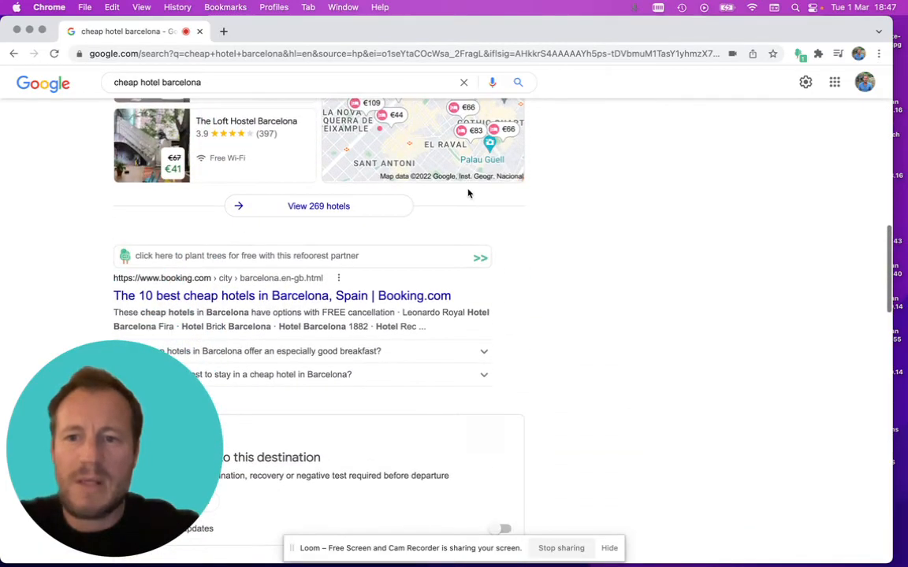
scroll("down", 3)
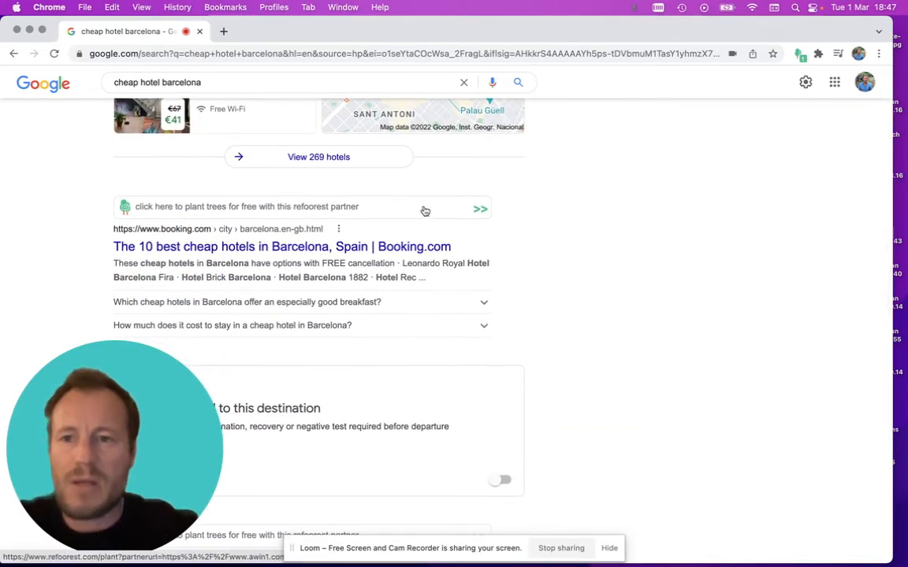
scroll("down", 3)
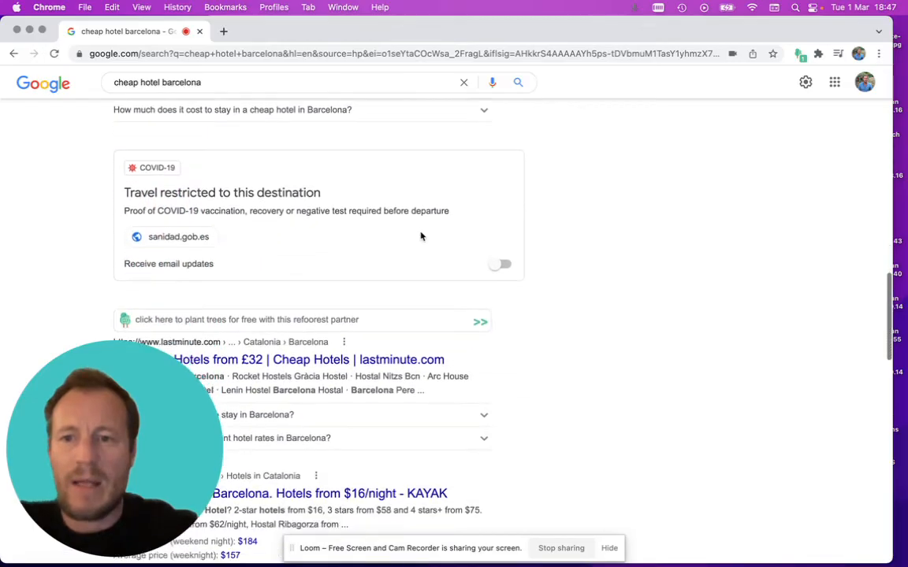
scroll("down", 3)
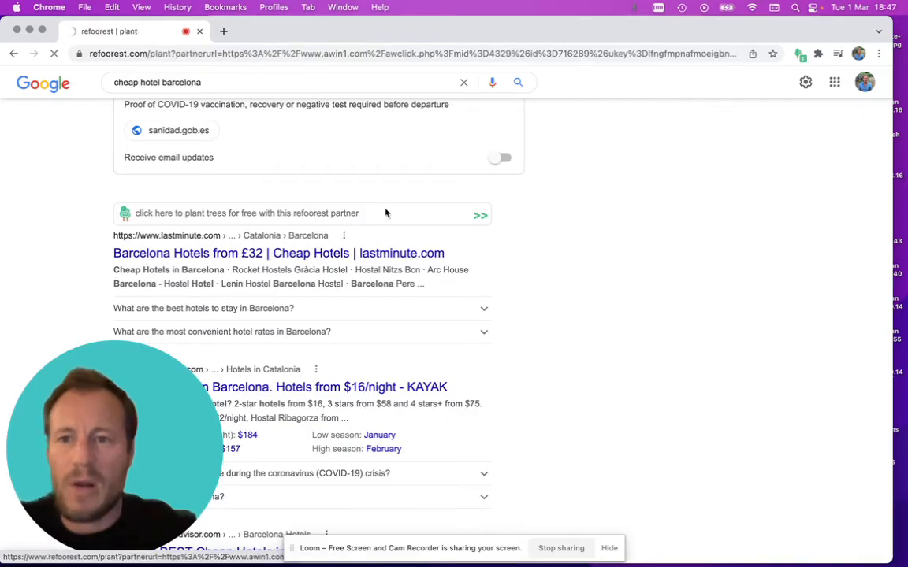
- Open lastminute.com via the refoorest link, accept all cookies, and view the 2-tree count
left_click(278, 253)
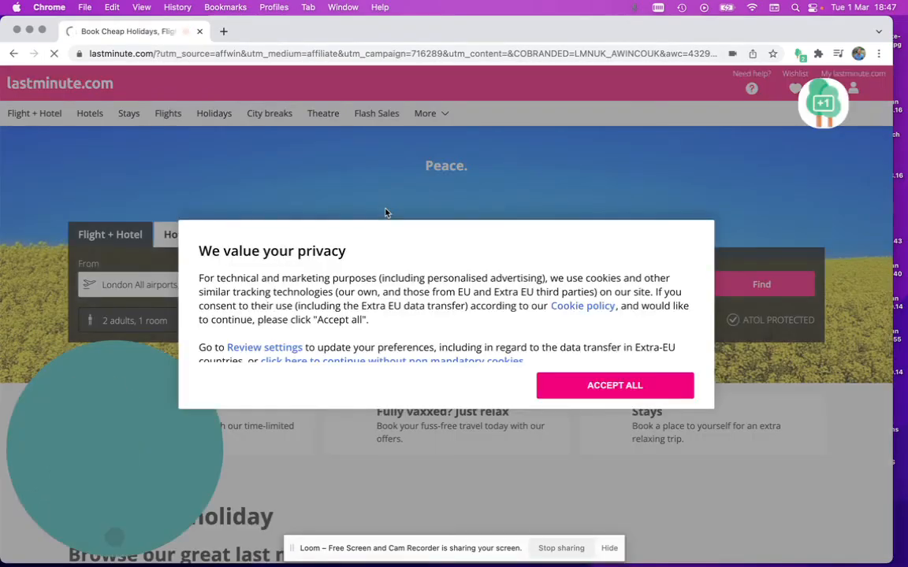
left_click(614, 385)
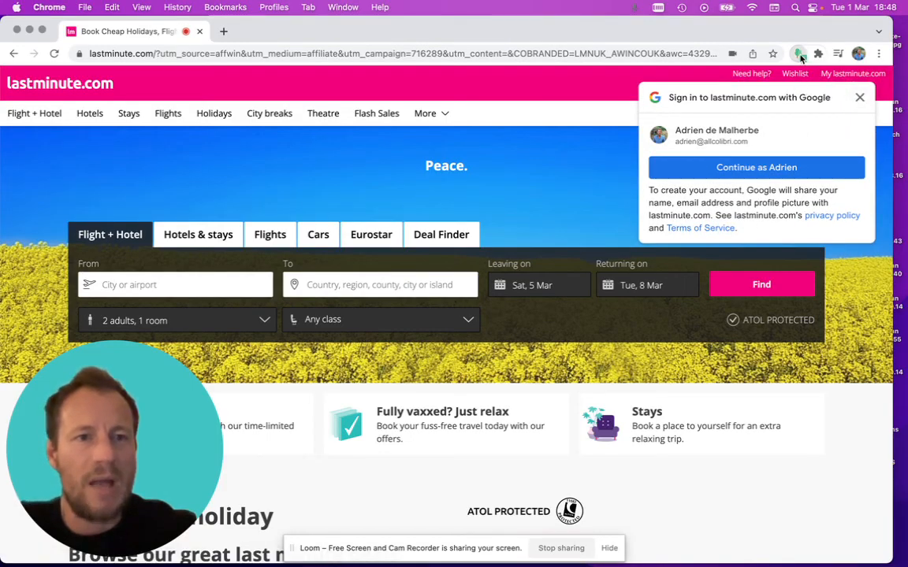
left_click(798, 53)
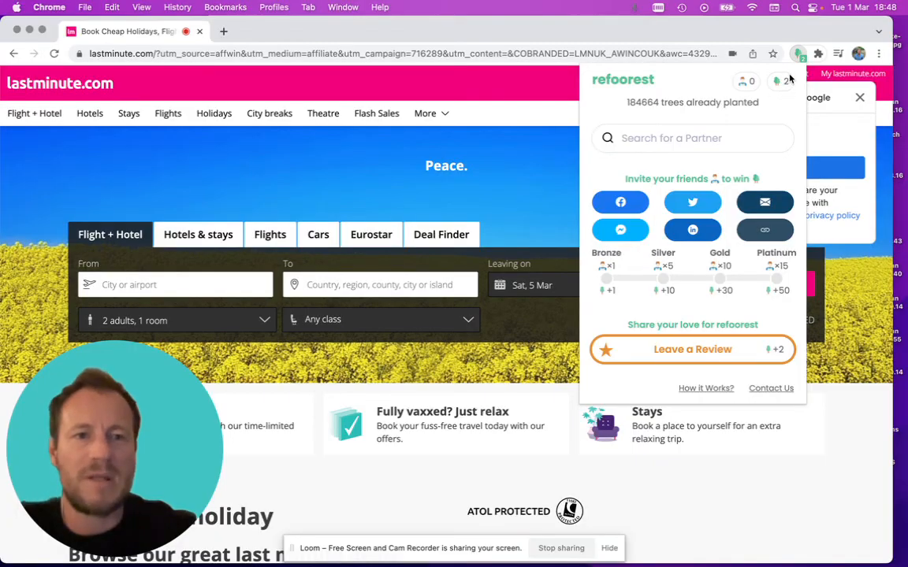